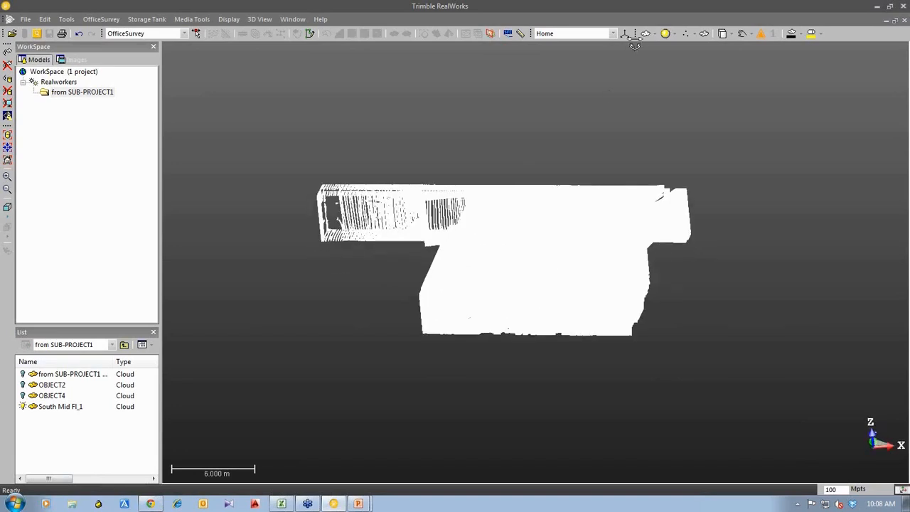
# Colour the building cloud by Grey Scaled Intensity and orbit to see its front walls
pyautogui.click(645, 34)
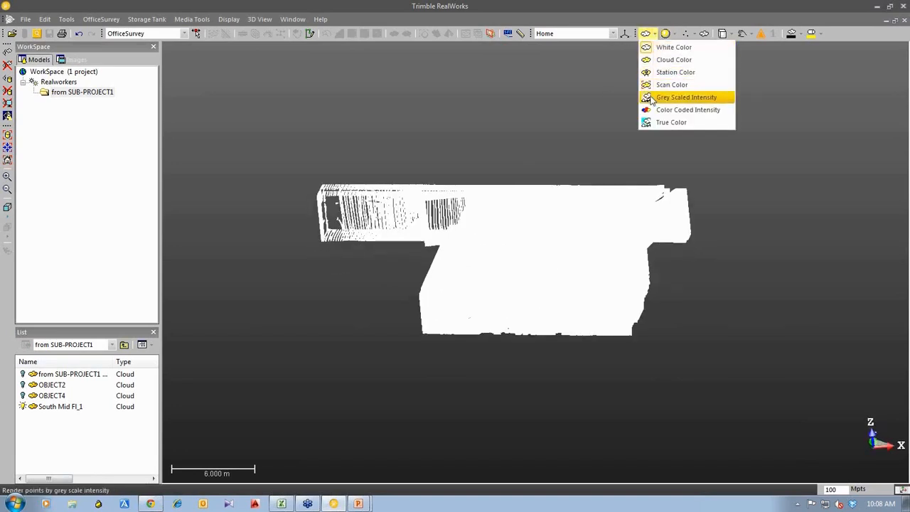
pyautogui.click(686, 97)
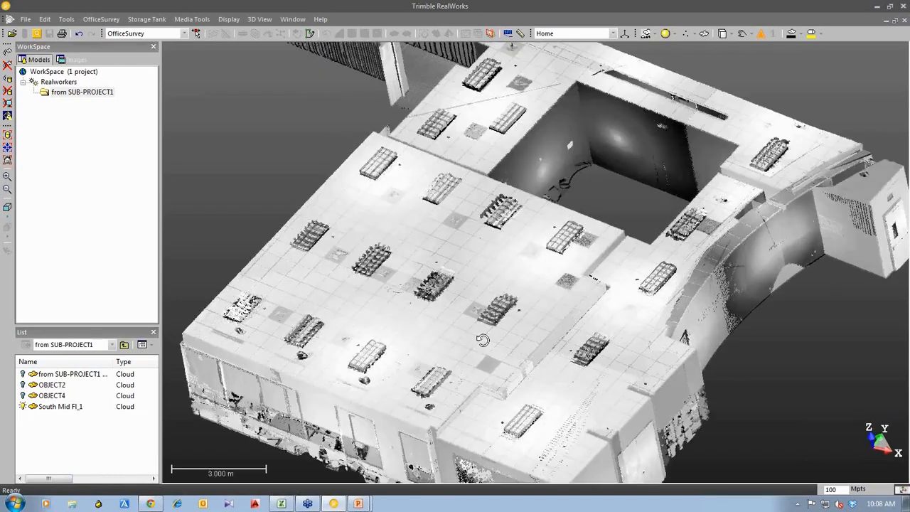
pyautogui.moveTo(483, 339); pyautogui.dragTo(433, 317)
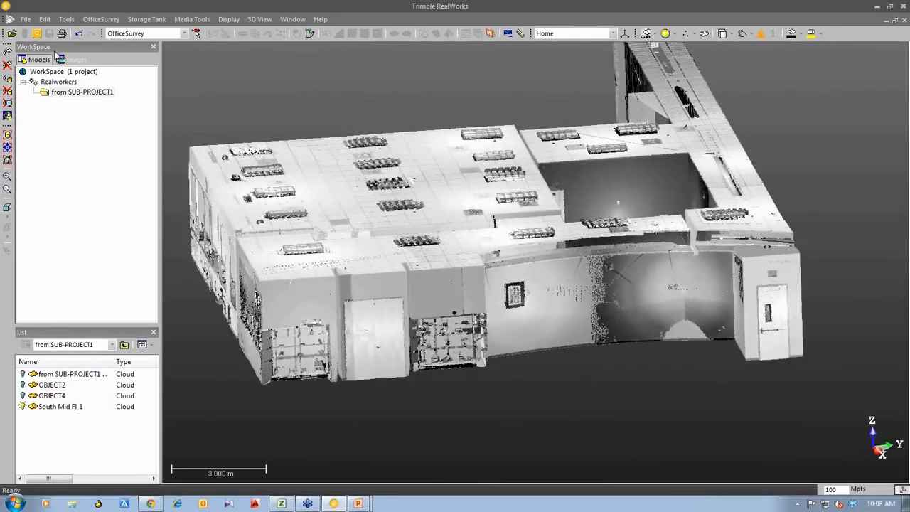
pyautogui.moveTo(355, 261)
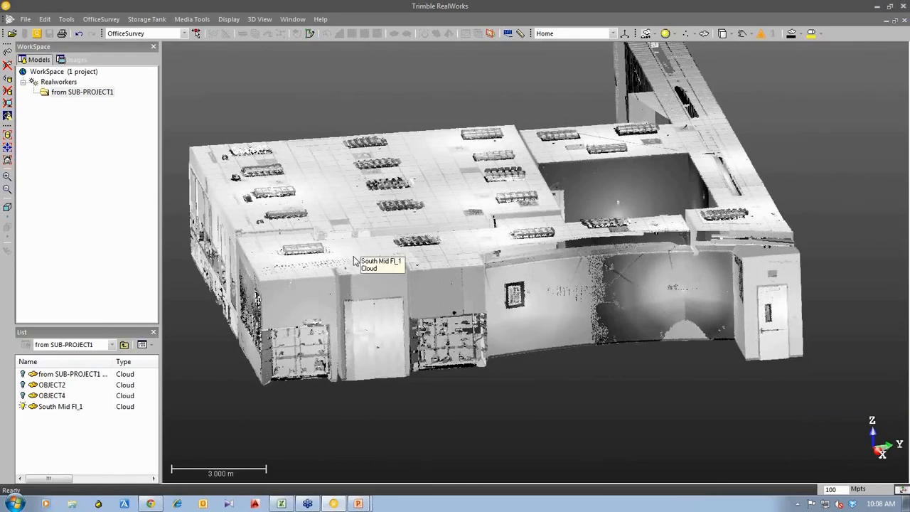
pyautogui.moveTo(37, 35)
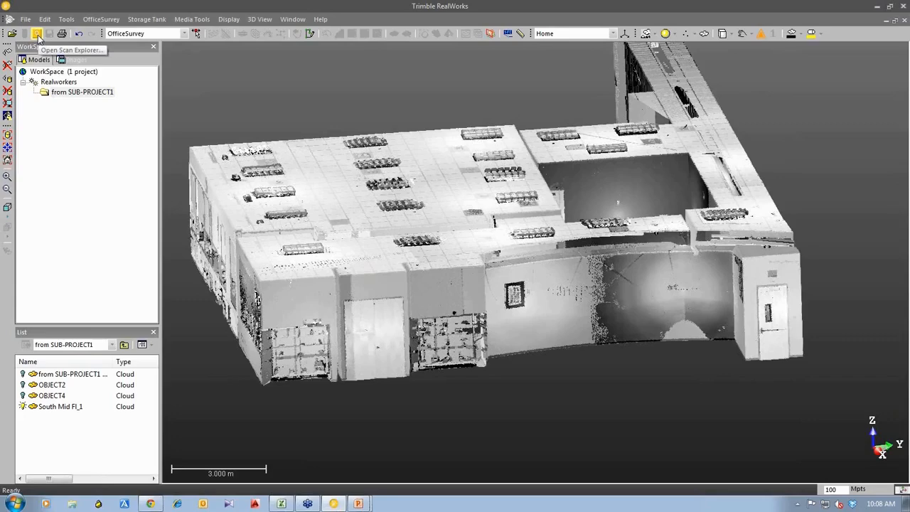
pyautogui.click(37, 34)
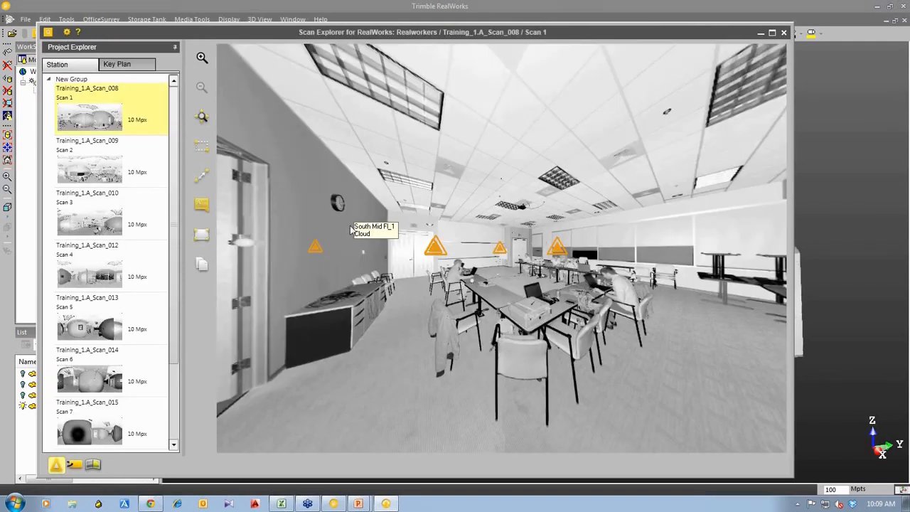
pyautogui.click(89, 213)
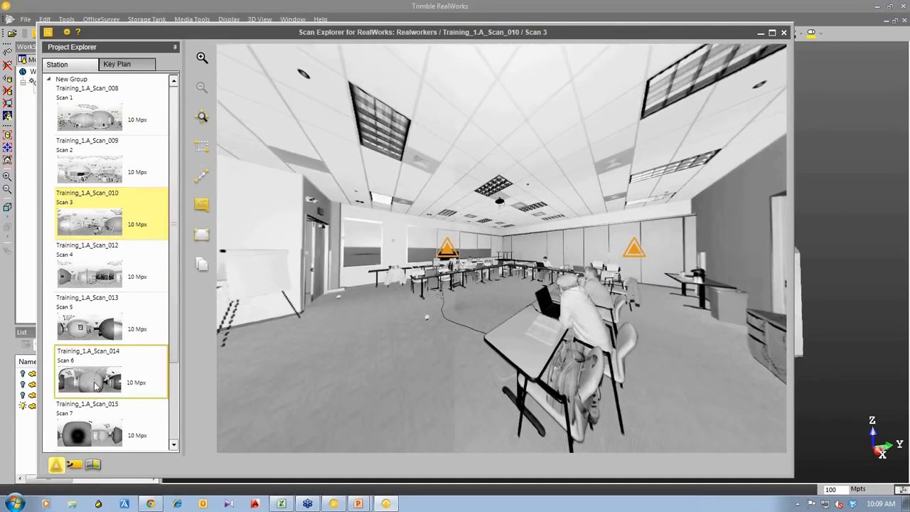
pyautogui.doubleClick(89, 382)
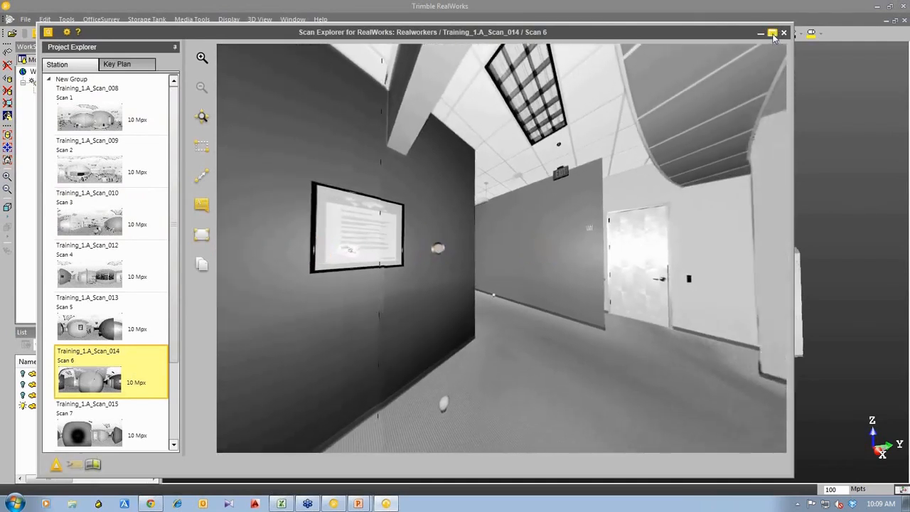
pyautogui.click(772, 33)
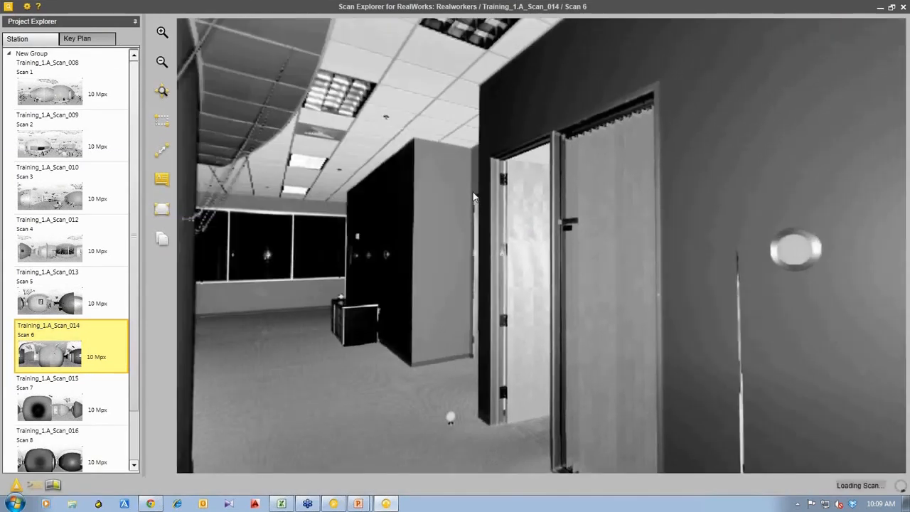
pyautogui.moveTo(474, 197); pyautogui.dragTo(467, 206)
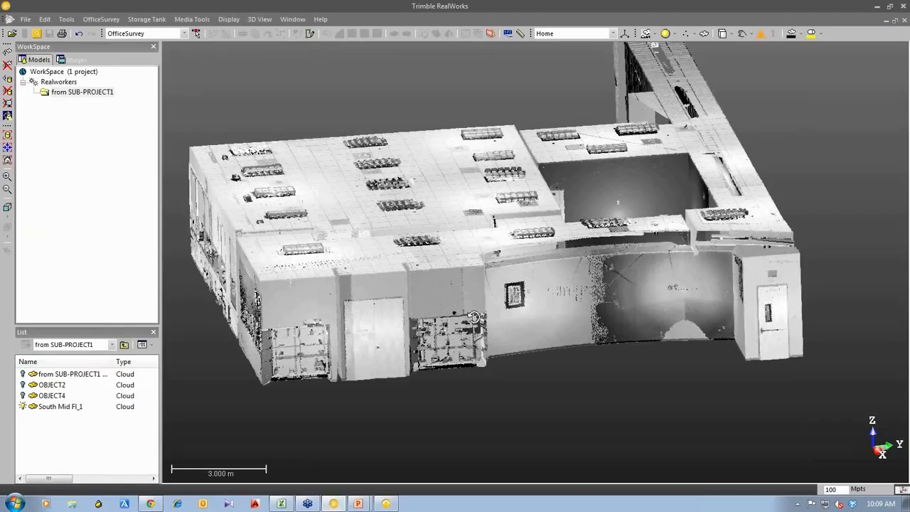
# Turn the building to a straight-on front view and check the workflow mode list
pyautogui.moveTo(469, 316); pyautogui.dragTo(462, 291)
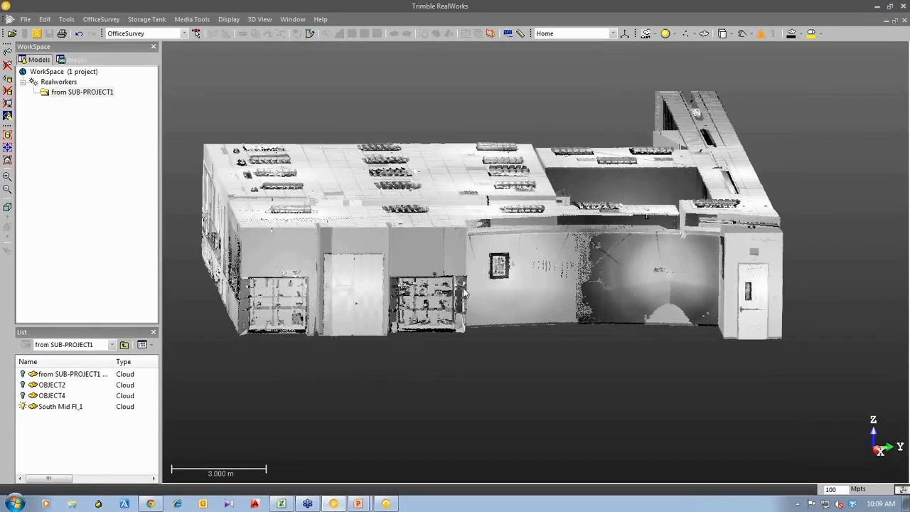
pyautogui.moveTo(462, 291)
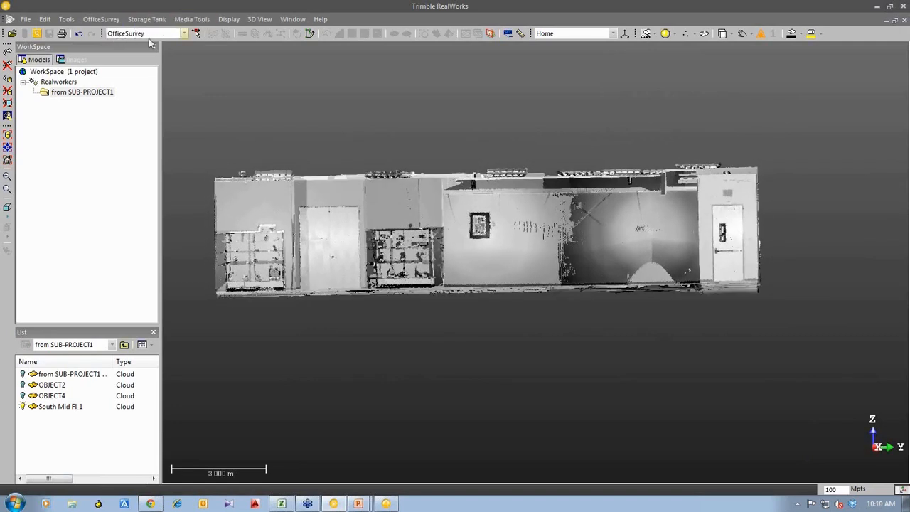
pyautogui.click(185, 34)
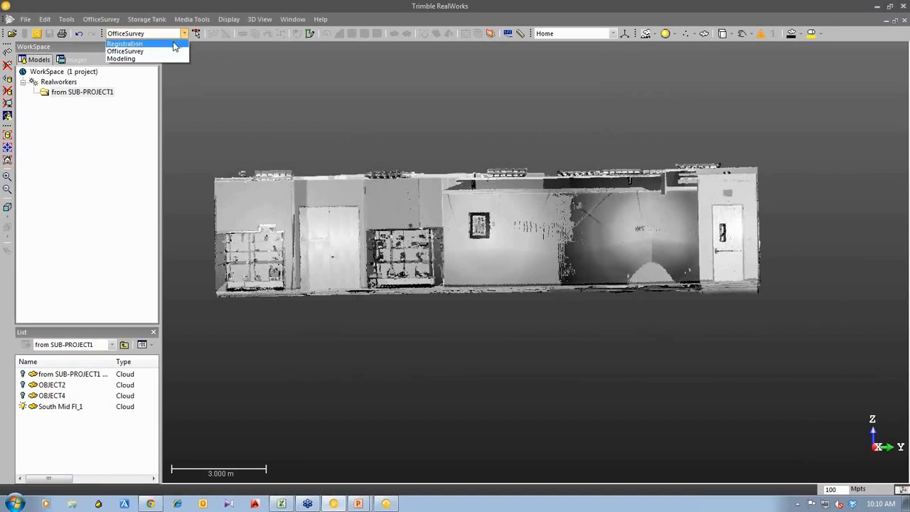
pyautogui.moveTo(180, 43)
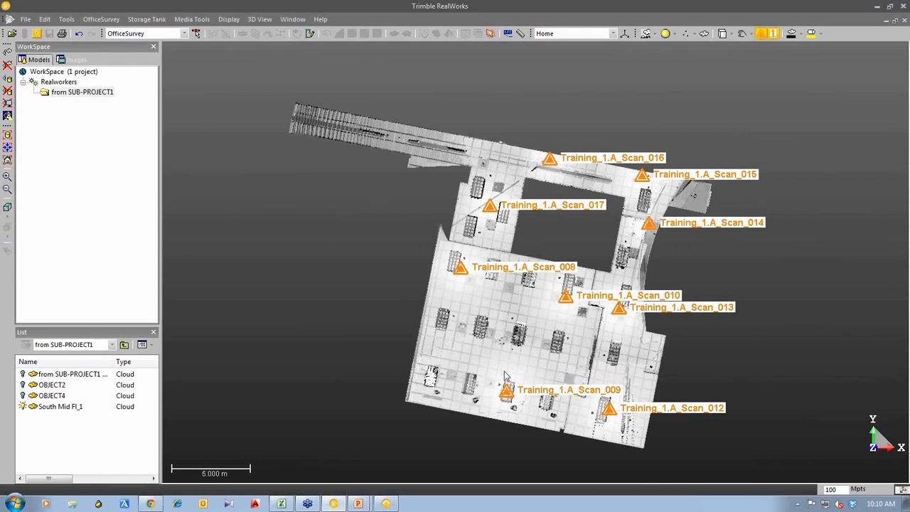
pyautogui.moveTo(533, 173)
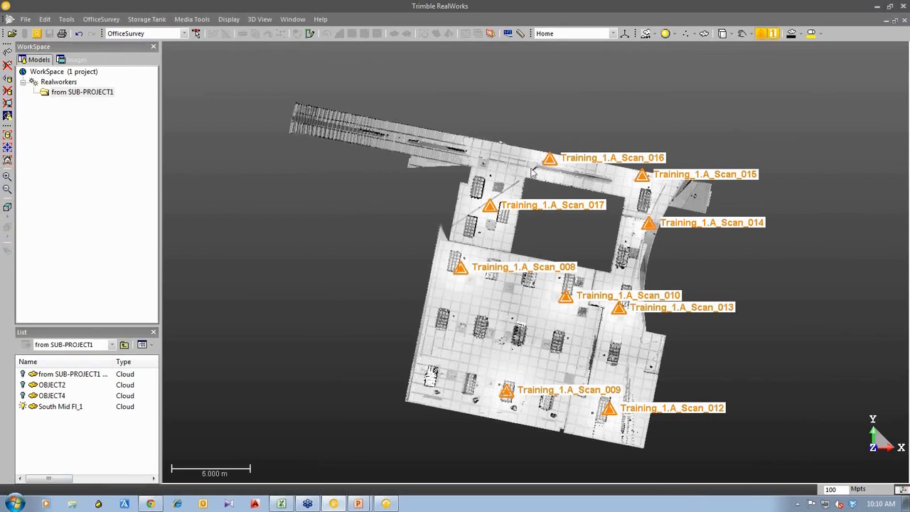
pyautogui.moveTo(629, 386)
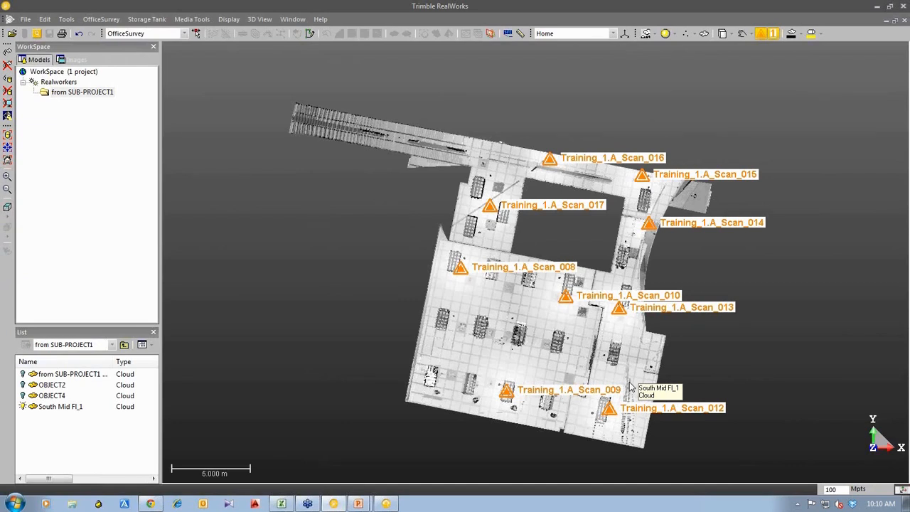
pyautogui.moveTo(737, 48)
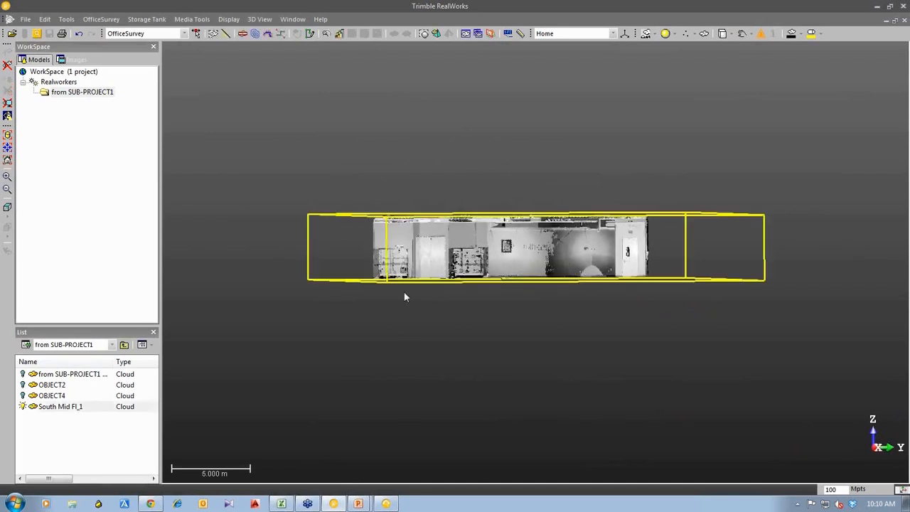
# Start a Cutting Plane with its Normal set to the Z axis for a horizontal slice
pyautogui.click(101, 19)
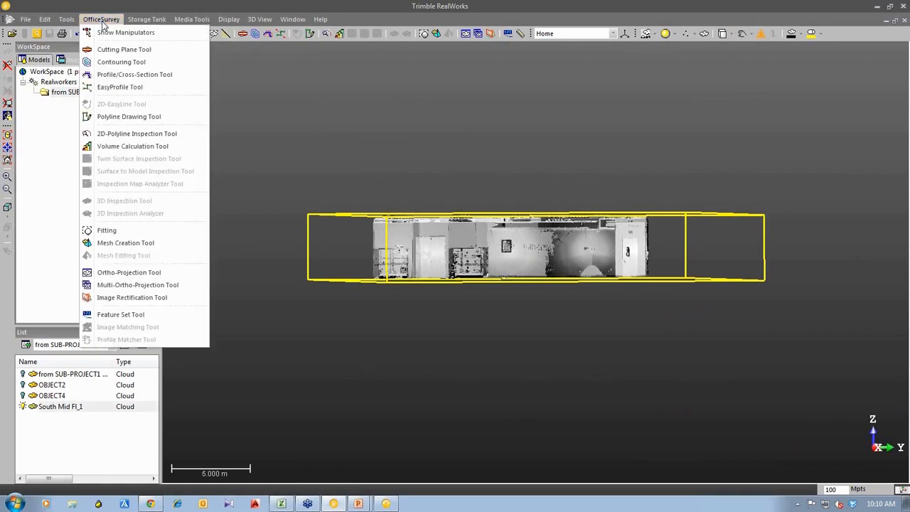
pyautogui.moveTo(123, 49)
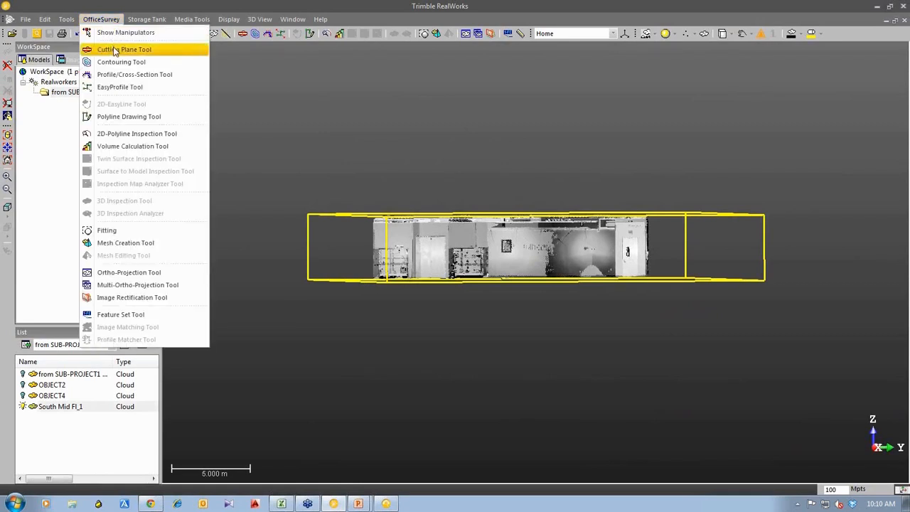
pyautogui.click(123, 49)
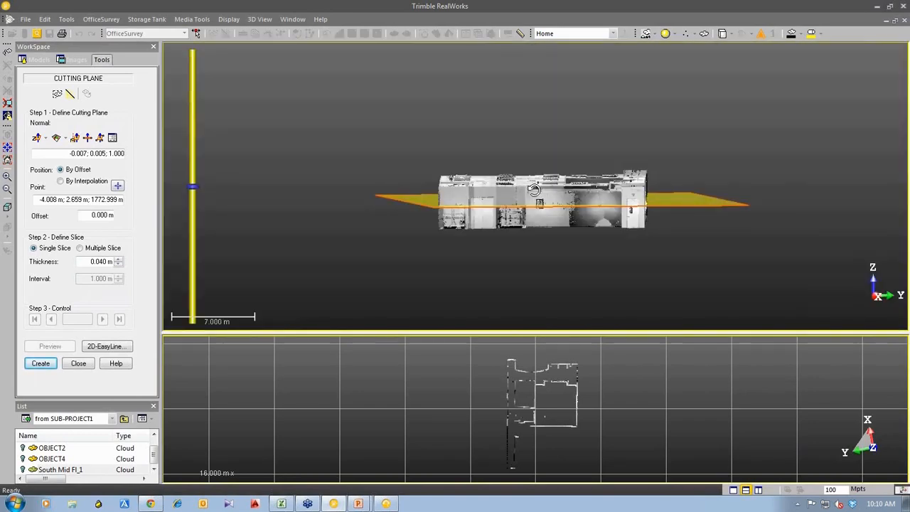
pyautogui.click(37, 137)
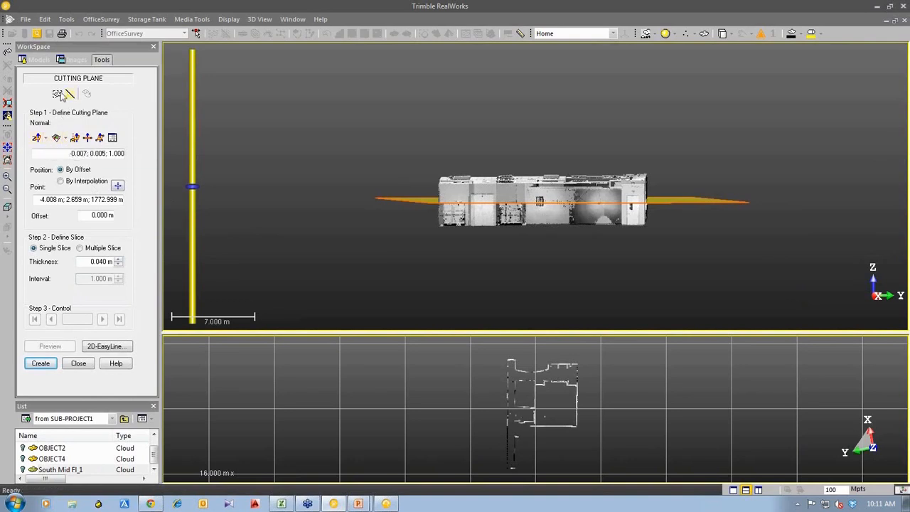
pyautogui.moveTo(58, 94)
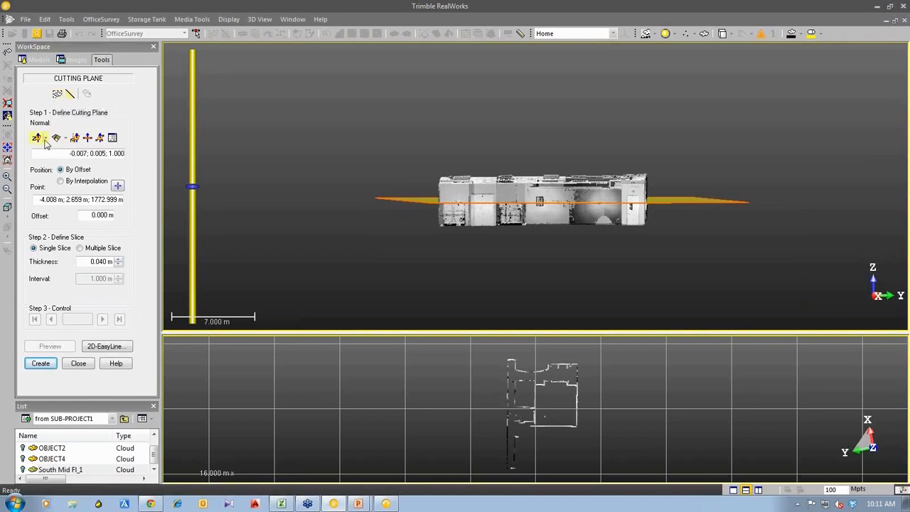
pyautogui.click(37, 137)
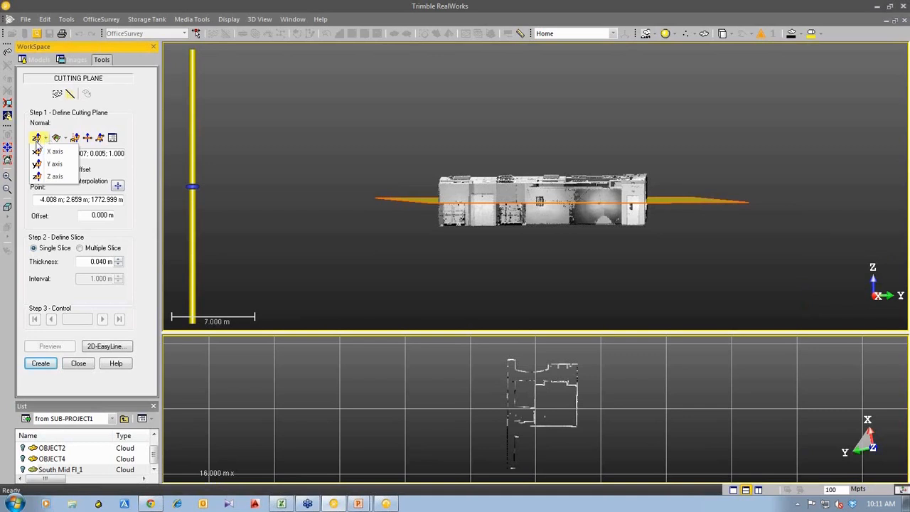
pyautogui.moveTo(55, 176)
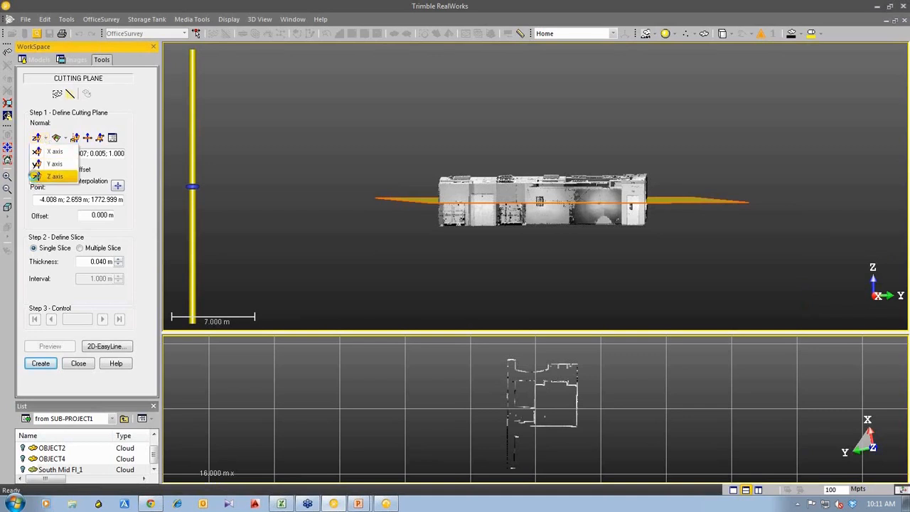
pyautogui.click(55, 176)
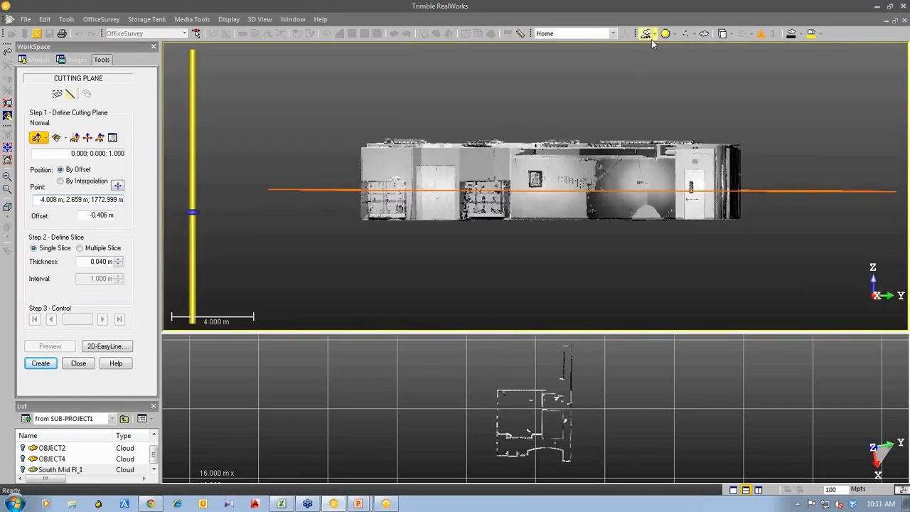
# Change the point display mode and raise the slice to a 0.100 m offset
pyautogui.click(646, 33)
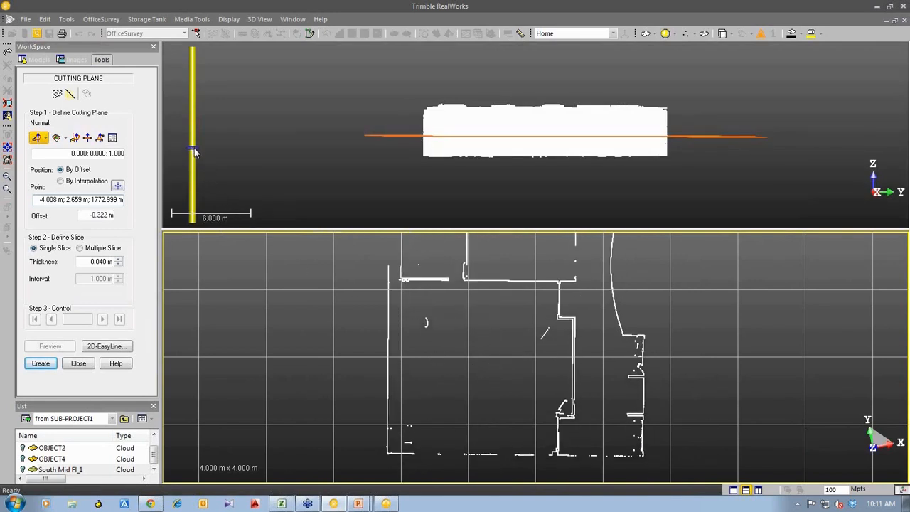
pyautogui.moveTo(193, 153); pyautogui.dragTo(192, 142)
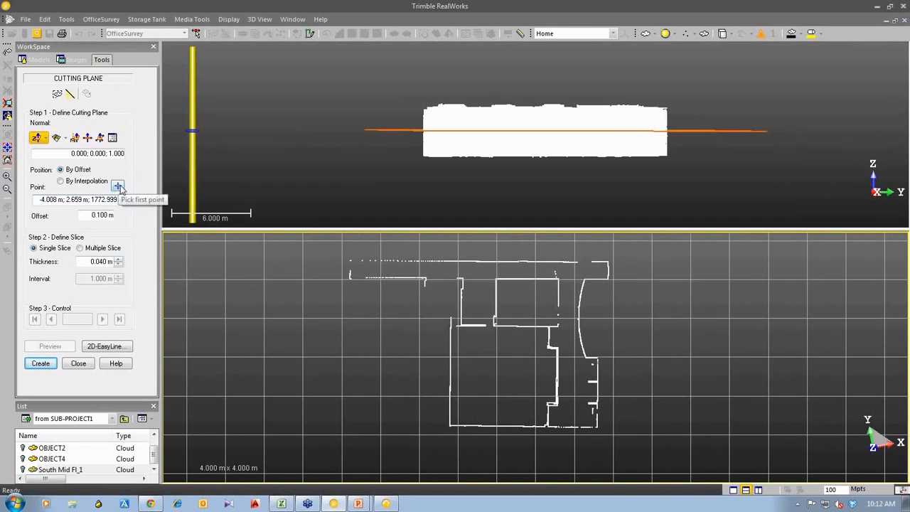
pyautogui.moveTo(455, 196)
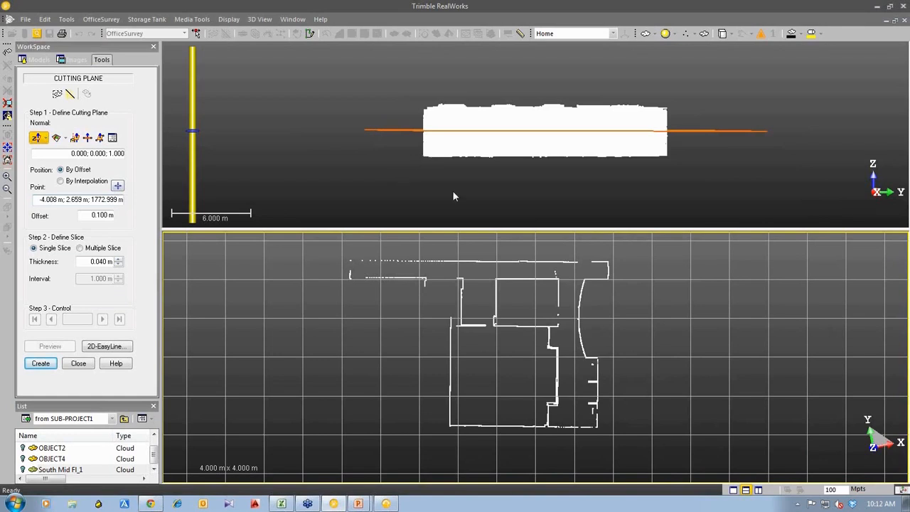
pyautogui.moveTo(713, 462)
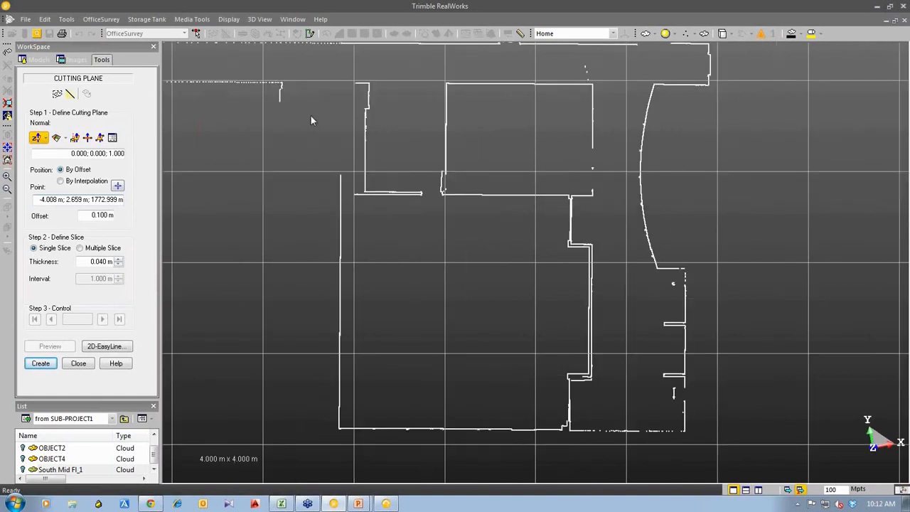
pyautogui.moveTo(293, 137)
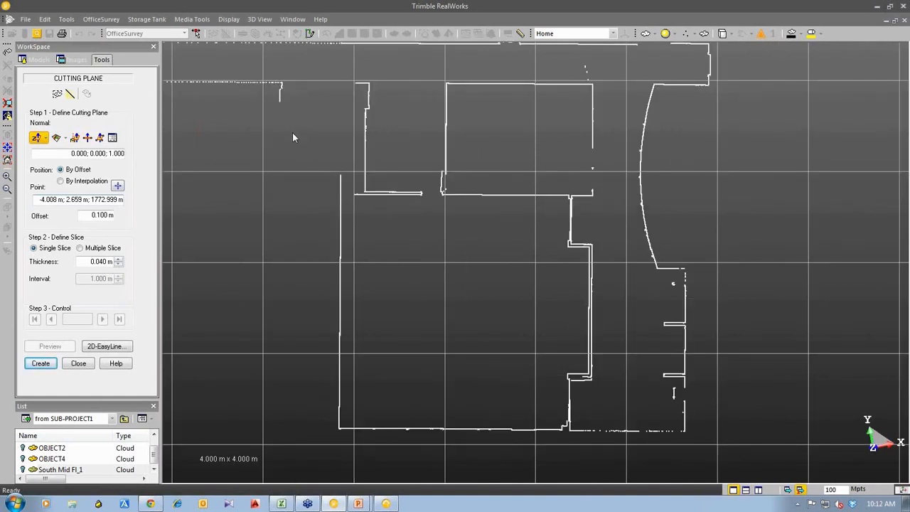
pyautogui.moveTo(308, 175)
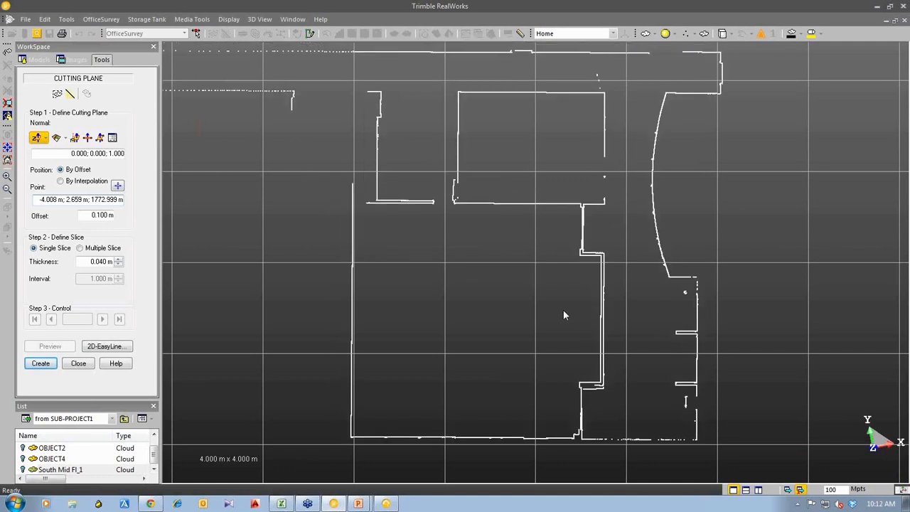
pyautogui.moveTo(546, 309)
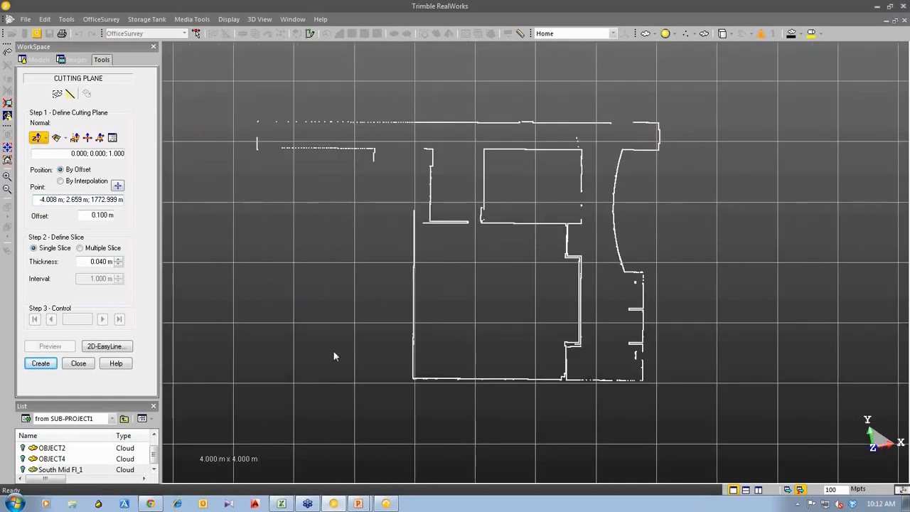
pyautogui.moveTo(106, 346)
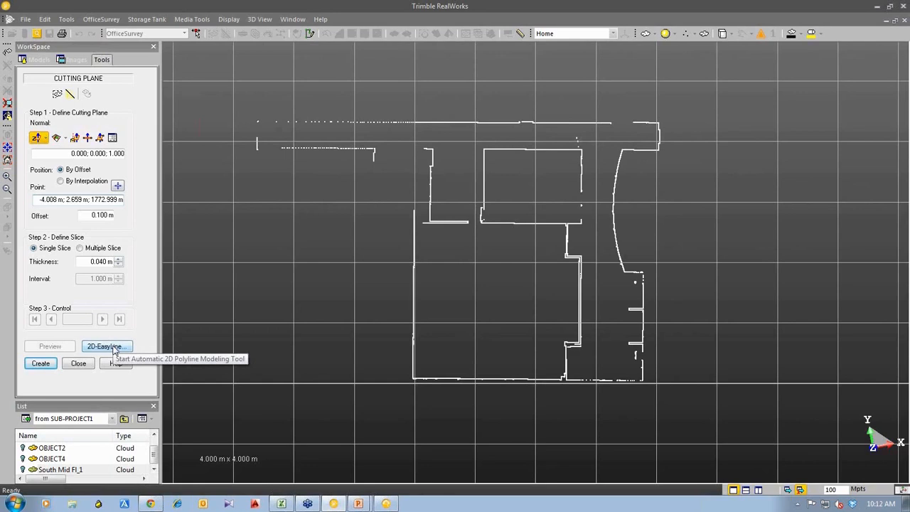
# Launch 2D-EasyLine and preview a polyline tracing 187 wall segments
pyautogui.click(105, 346)
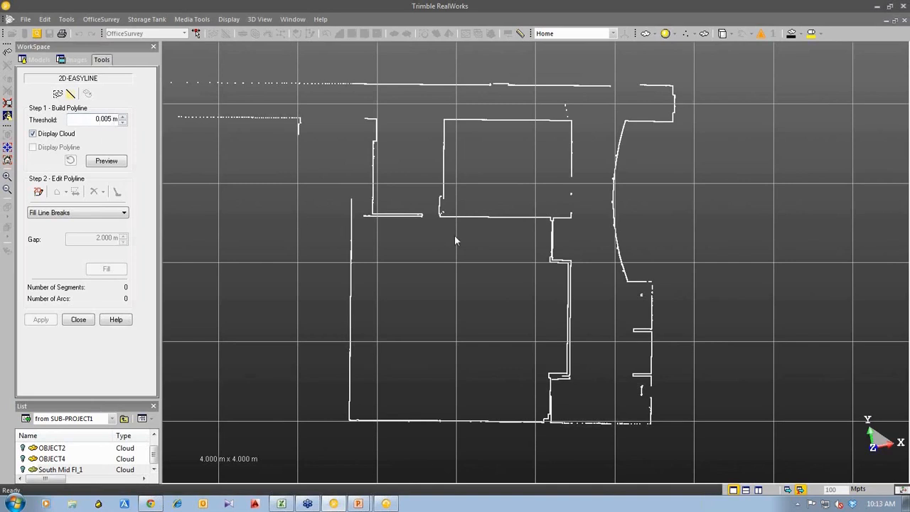
pyautogui.moveTo(483, 228)
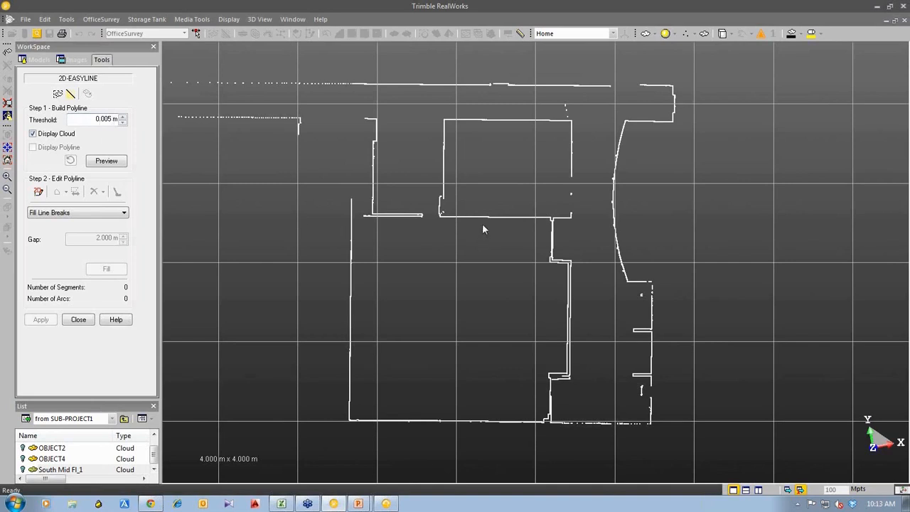
pyautogui.moveTo(561, 296)
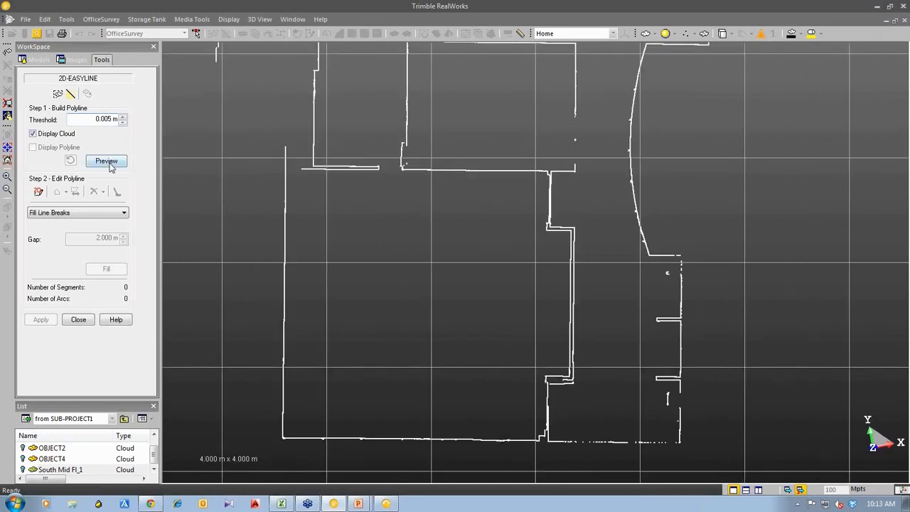
pyautogui.click(106, 161)
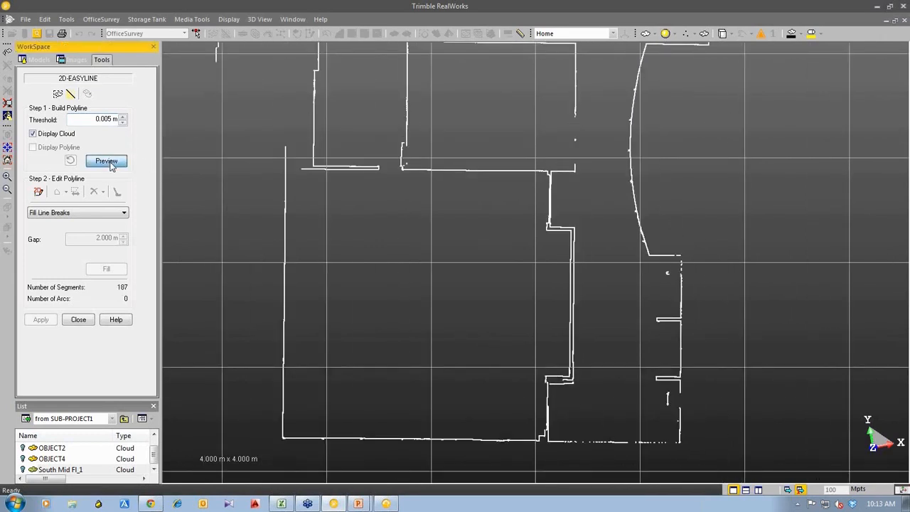
pyautogui.click(106, 160)
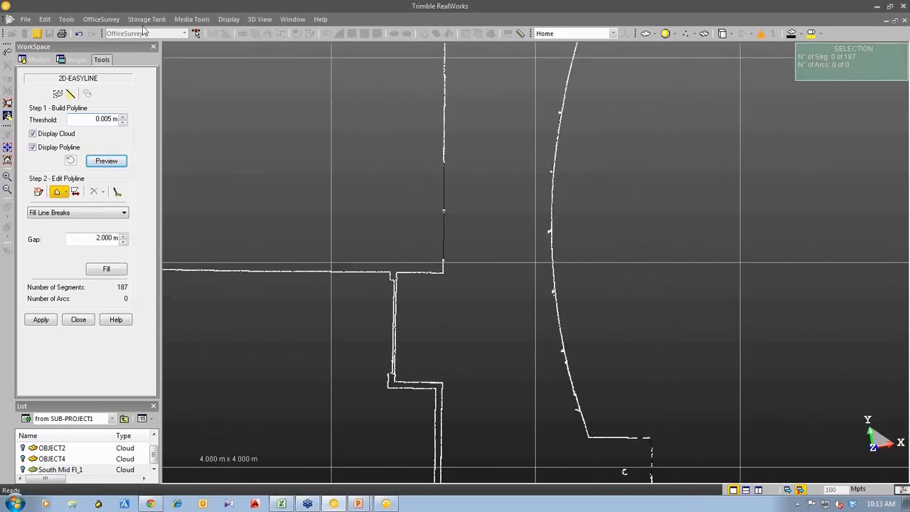
# Set a custom blue viewer Background Color in the Preferences Viewer settings
pyautogui.click(45, 19)
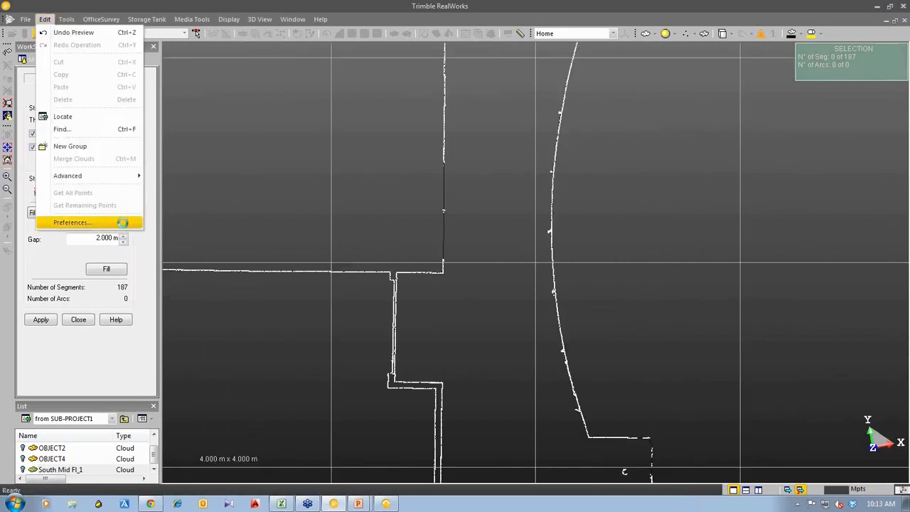
pyautogui.click(72, 221)
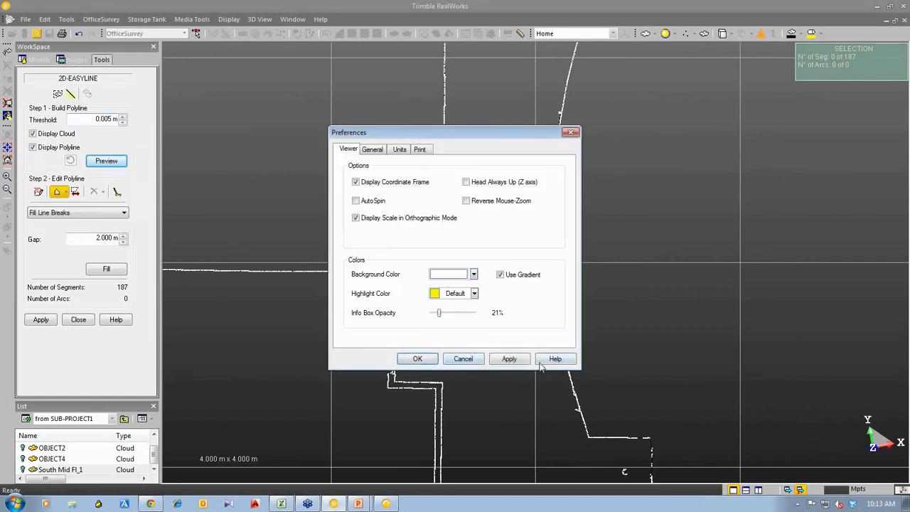
pyautogui.click(509, 358)
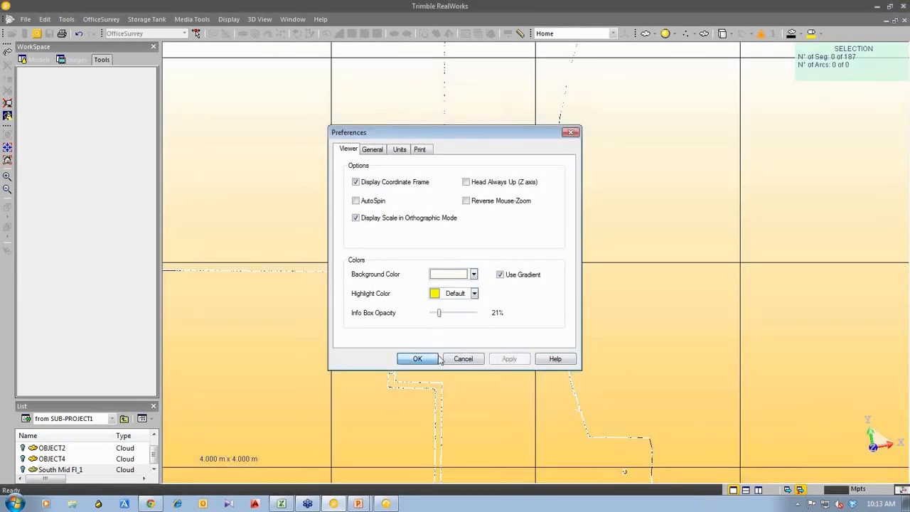
pyautogui.click(417, 358)
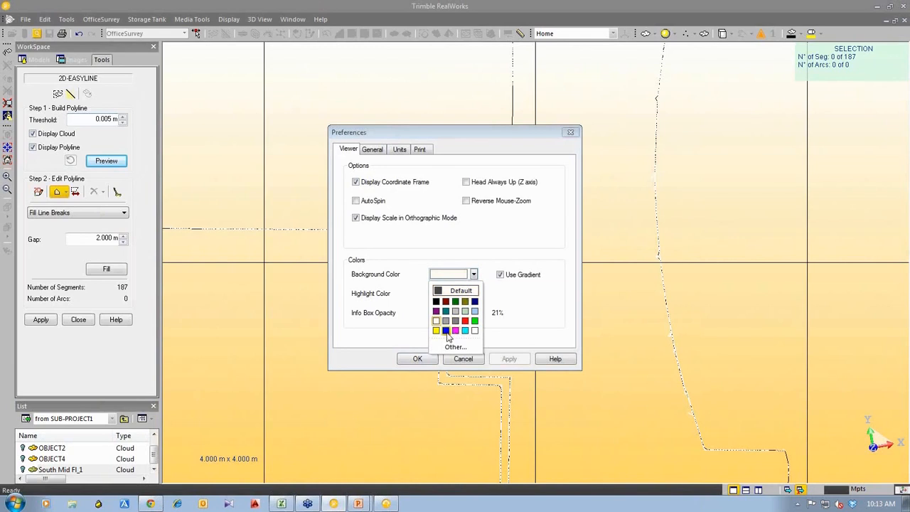
pyautogui.click(454, 347)
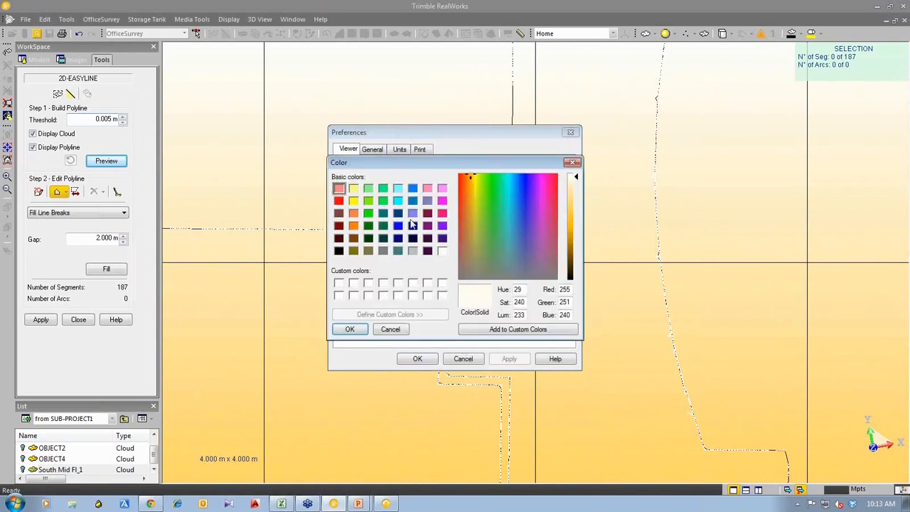
pyautogui.click(413, 188)
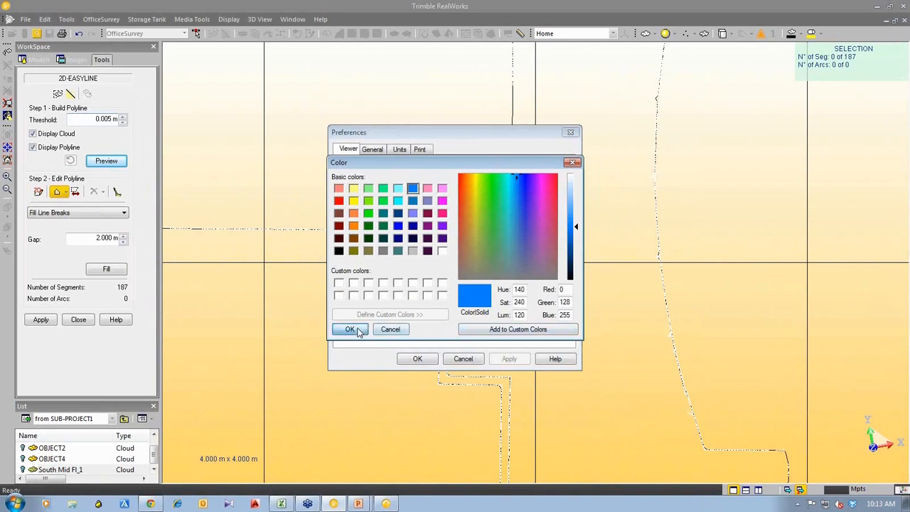
pyautogui.click(349, 328)
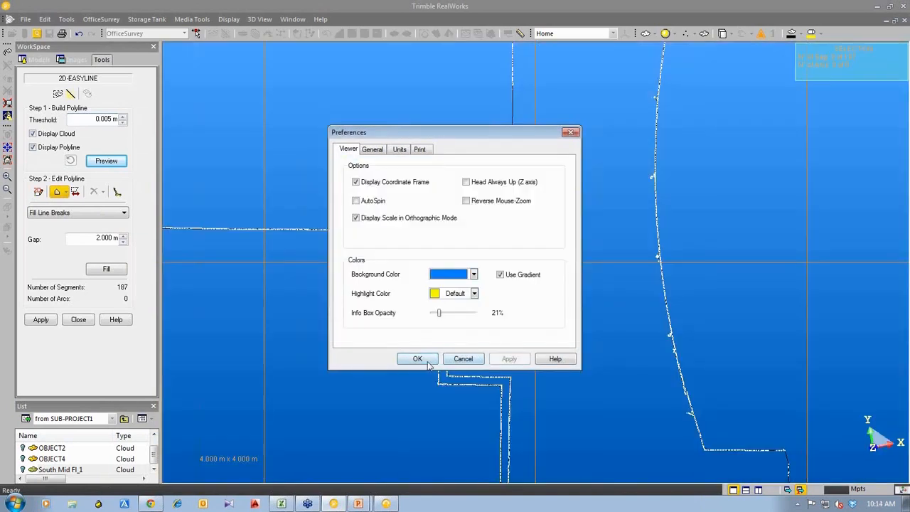
pyautogui.click(417, 358)
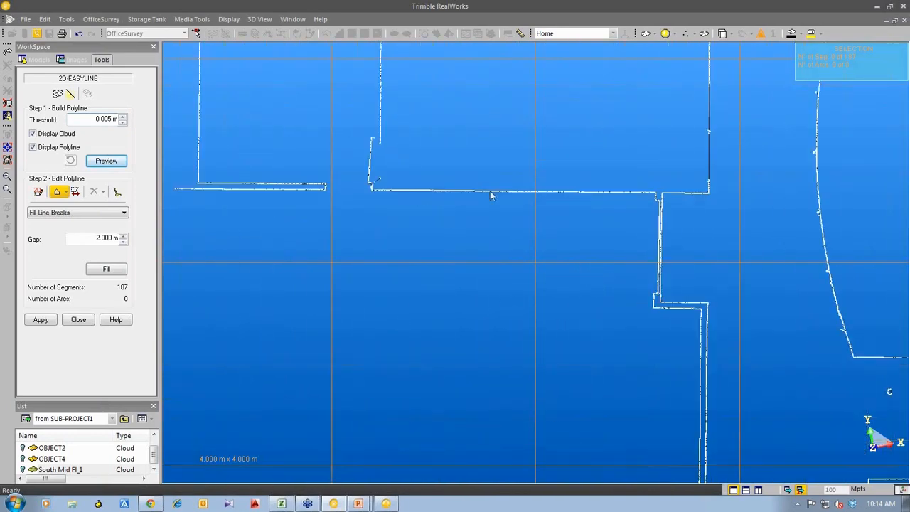
# Pan to the corridor wall junction and switch to the Polyline Drawing Tool
pyautogui.moveTo(491, 196); pyautogui.dragTo(679, 213)
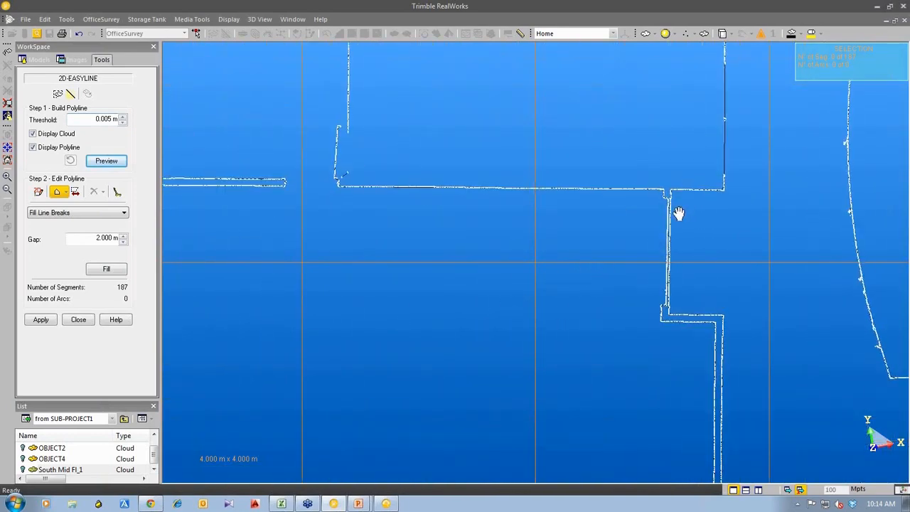
pyautogui.moveTo(679, 214); pyautogui.dragTo(547, 206)
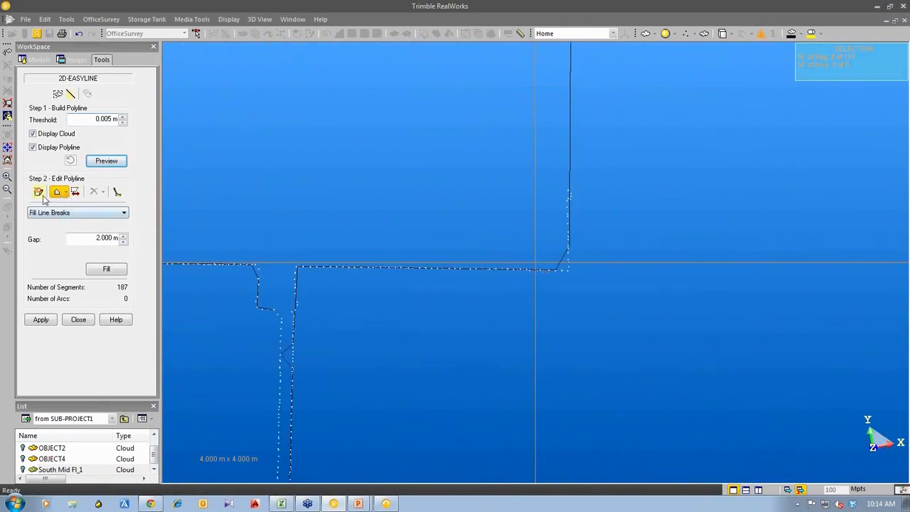
pyautogui.moveTo(39, 192)
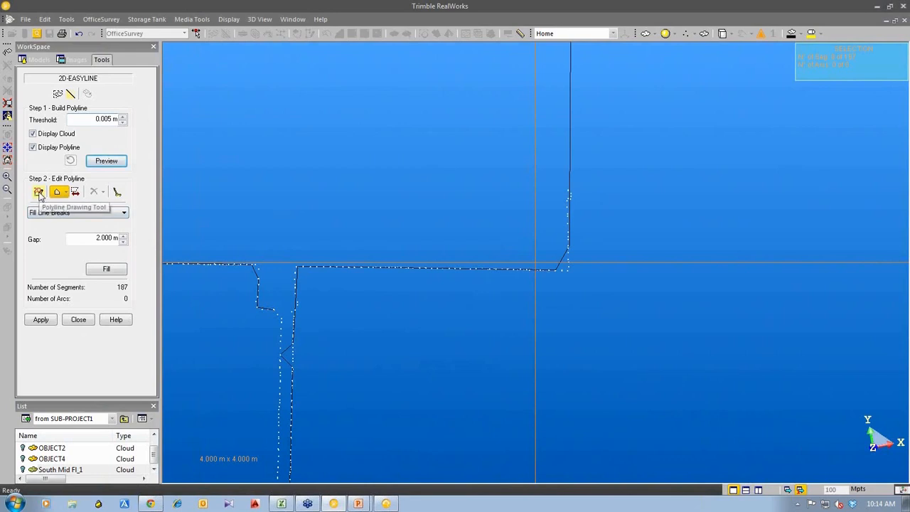
pyautogui.click(39, 191)
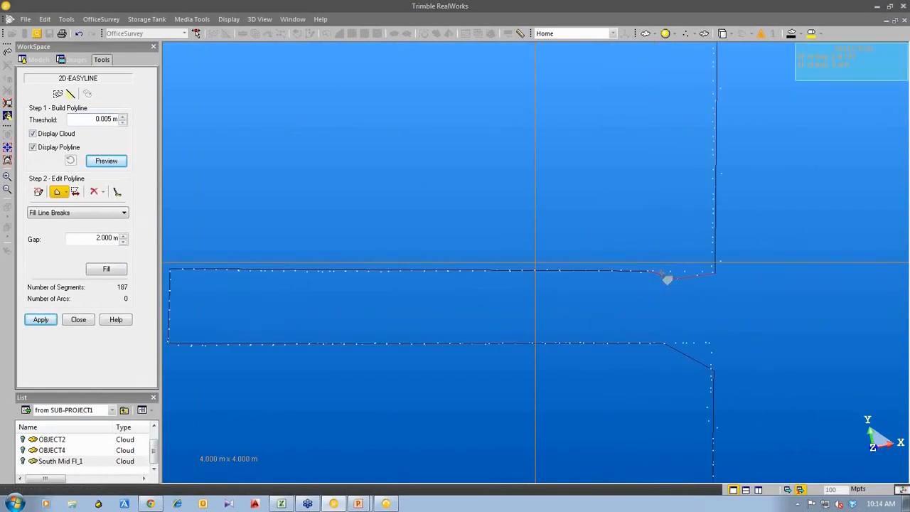
# Delete the stray diagonal corner segment and adjust the Gap distance
pyautogui.click(93, 192)
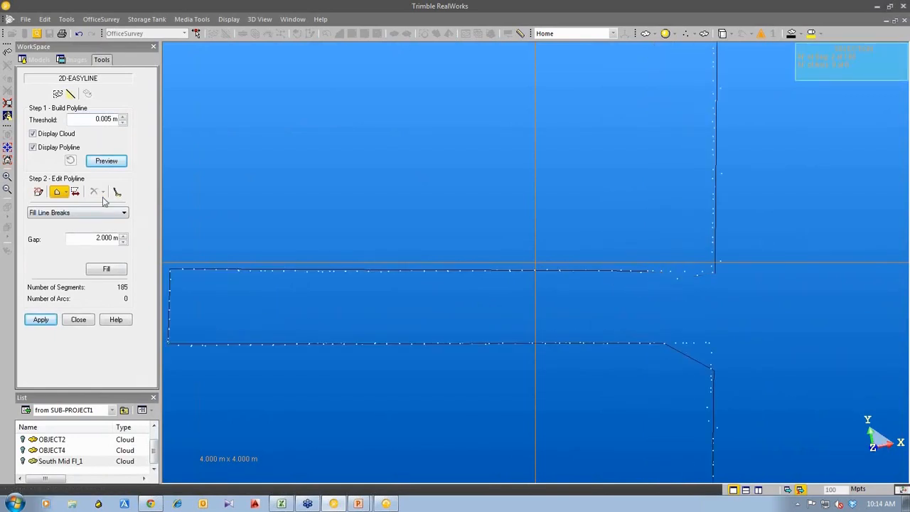
pyautogui.moveTo(611, 253); pyautogui.dragTo(749, 281)
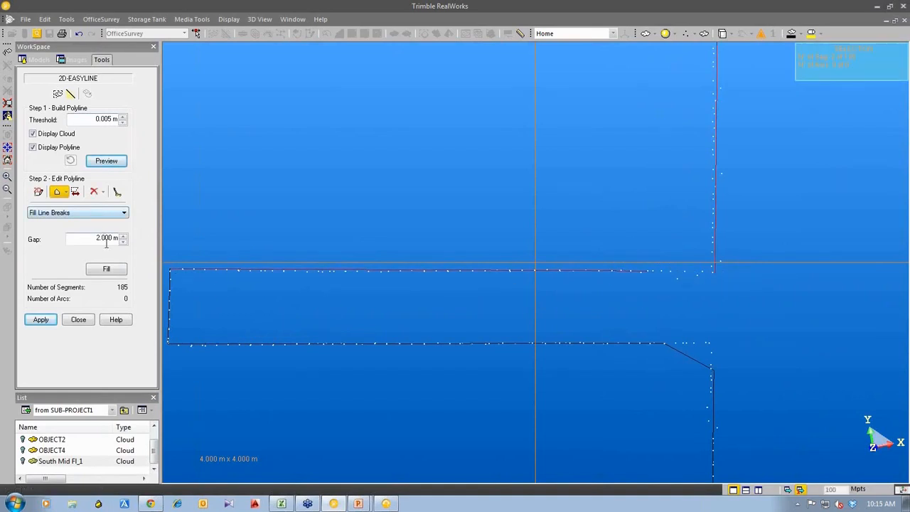
pyautogui.click(106, 268)
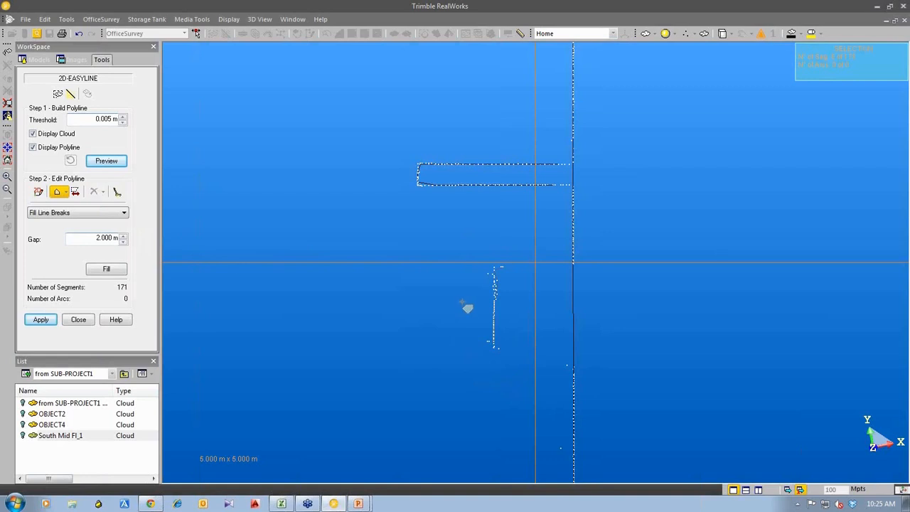
pyautogui.moveTo(58, 95)
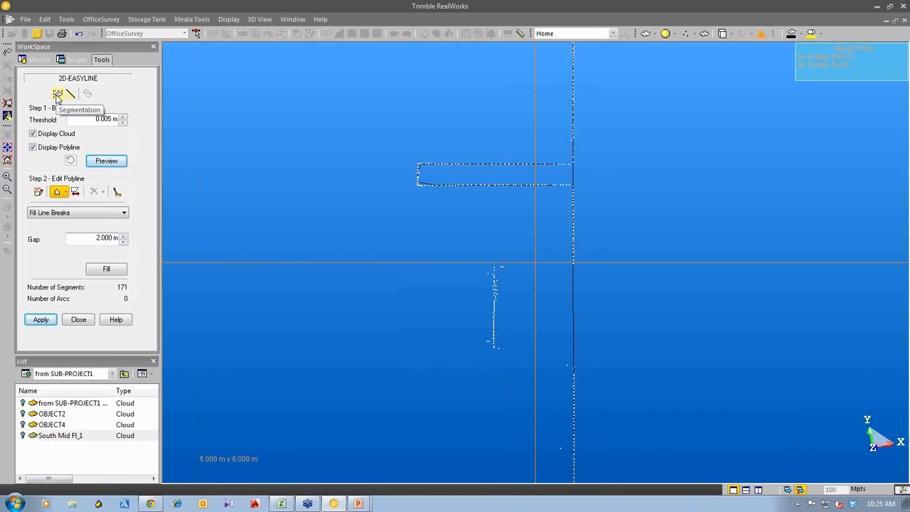
# Segment out the stray points beside the lower wall with a closed polygon fence
pyautogui.click(58, 95)
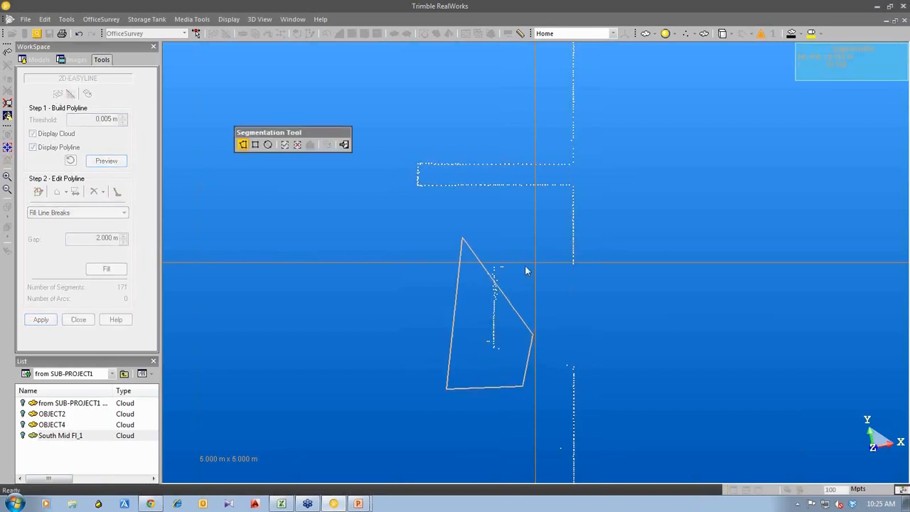
pyautogui.rightClick(526, 270)
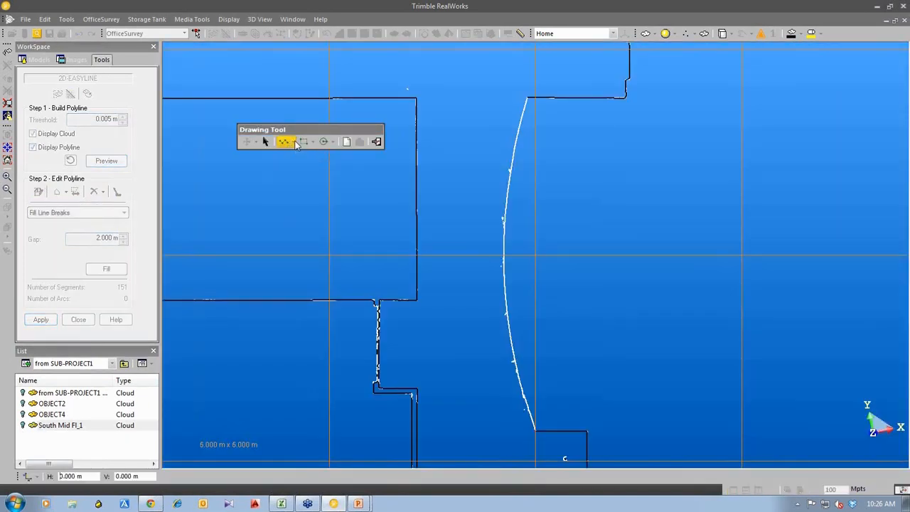
# Switch the Drawing Tool to Arc (c) mode for the curved wall
pyautogui.click(285, 142)
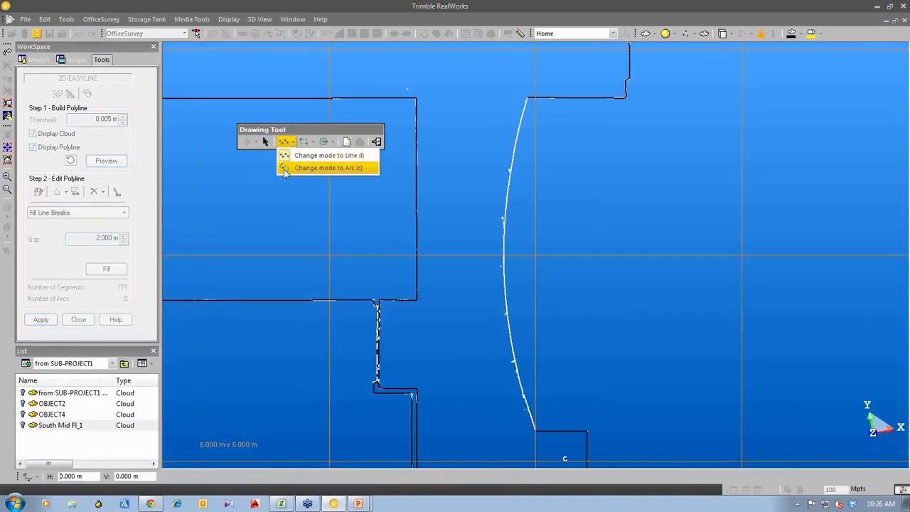
pyautogui.click(327, 167)
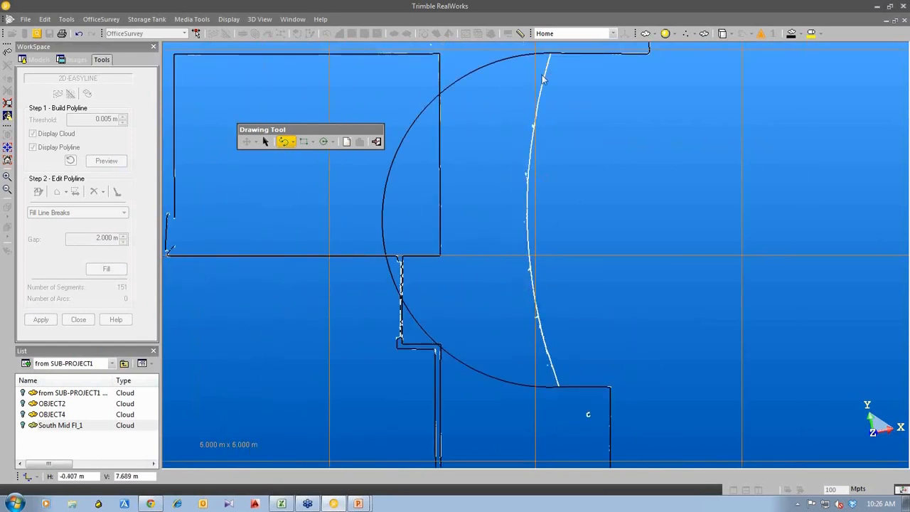
pyautogui.moveTo(546, 215)
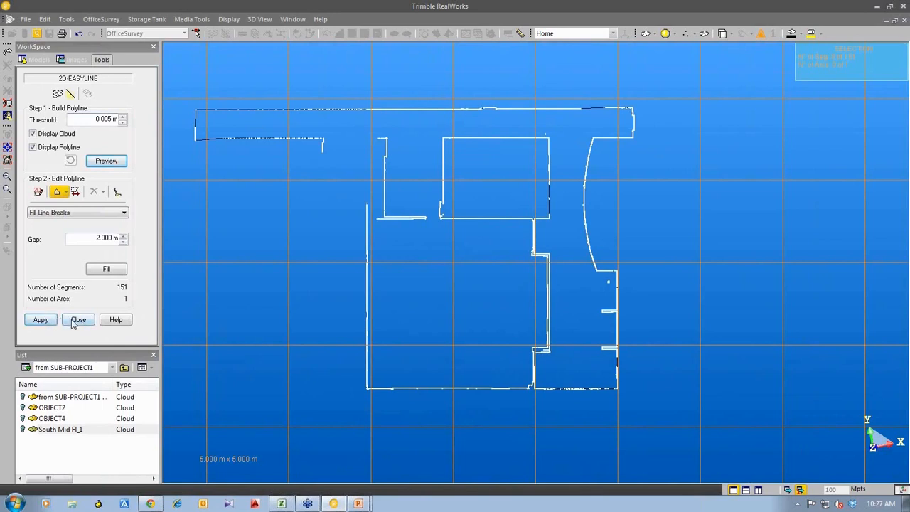
# Exit 2D-EasyLine without adding polylines to the slices, close Cutting Plane, and display the Cross-Cut polyline
pyautogui.click(78, 319)
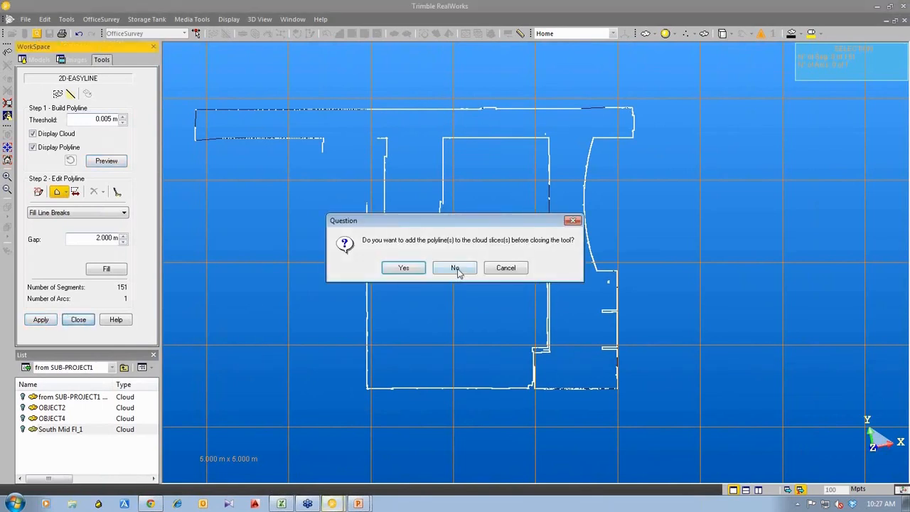
pyautogui.click(455, 267)
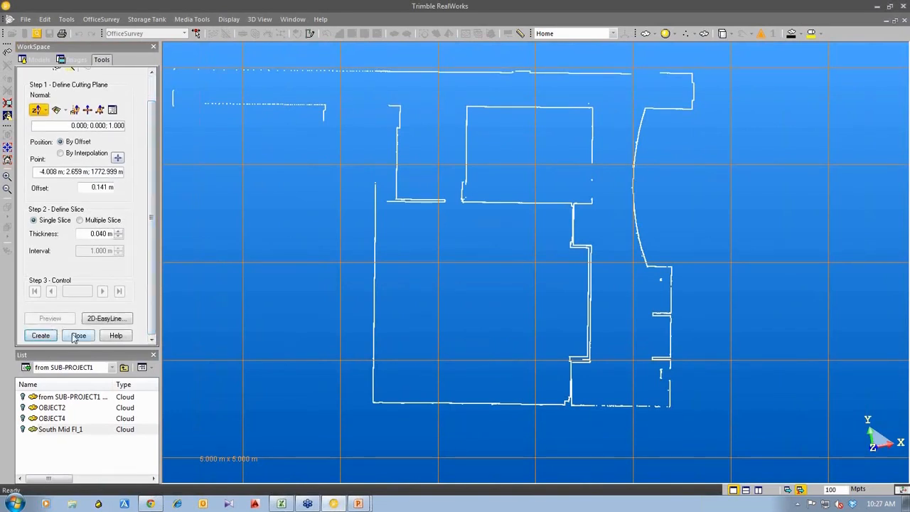
pyautogui.click(79, 335)
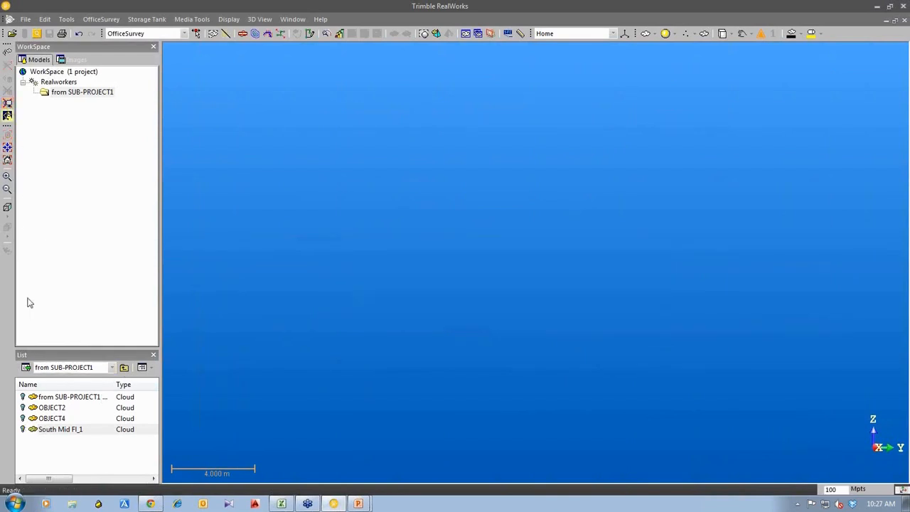
pyautogui.click(58, 81)
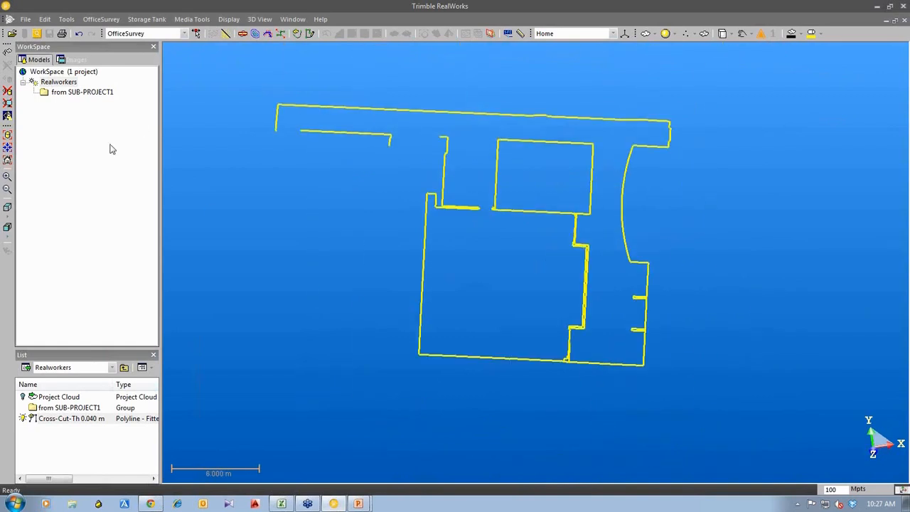
pyautogui.click(25, 19)
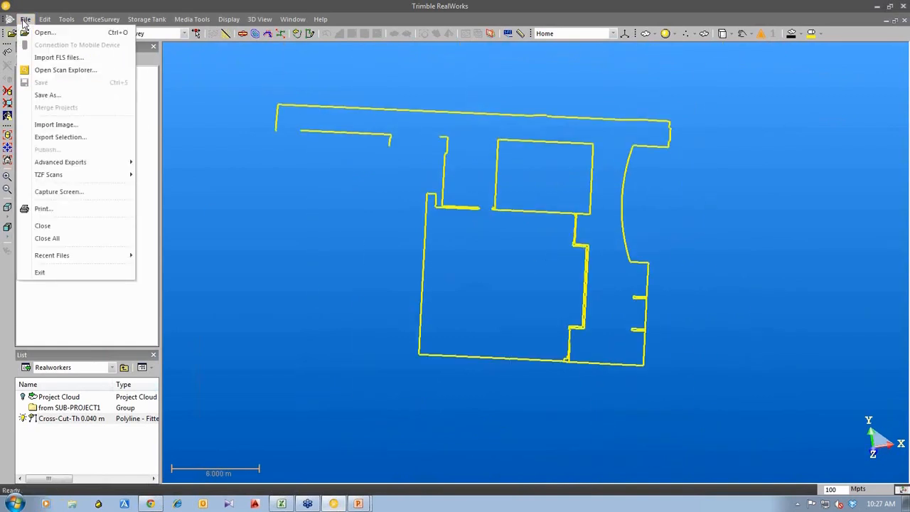
pyautogui.click(61, 137)
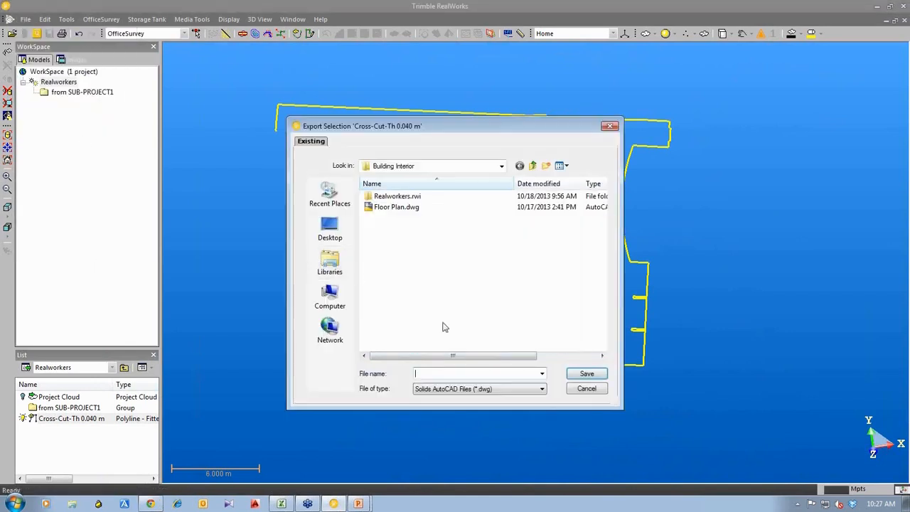
pyautogui.click(542, 388)
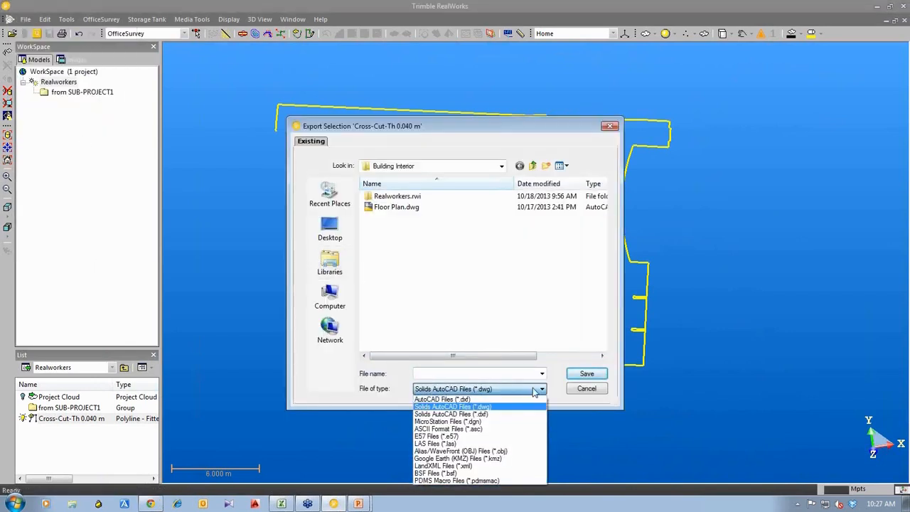
pyautogui.click(542, 388)
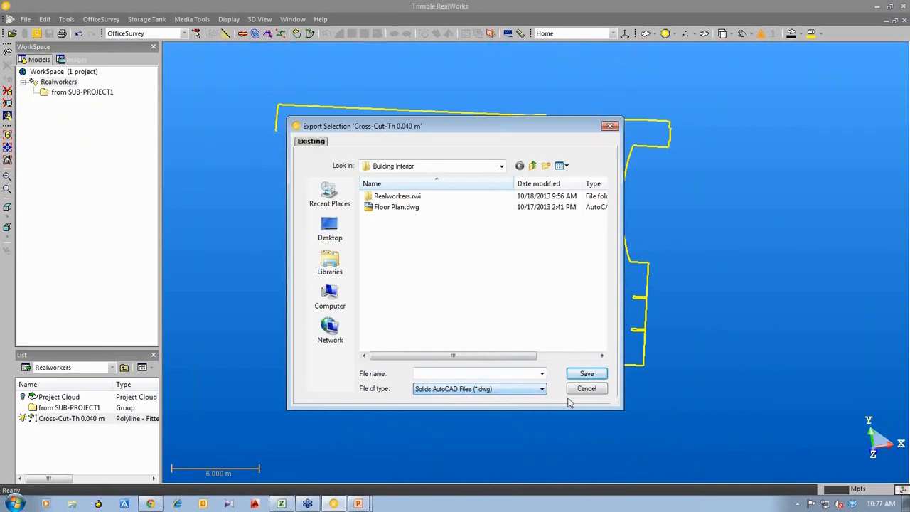
pyautogui.click(586, 388)
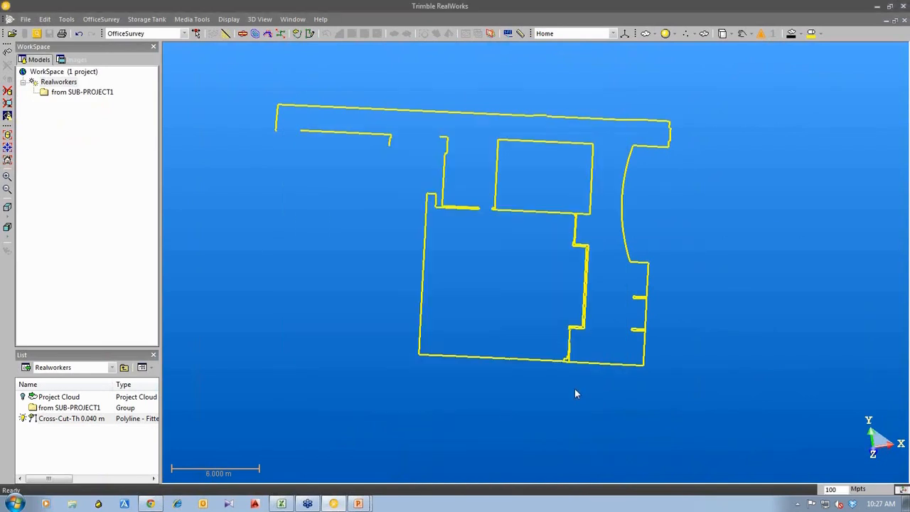
pyautogui.moveTo(357, 503)
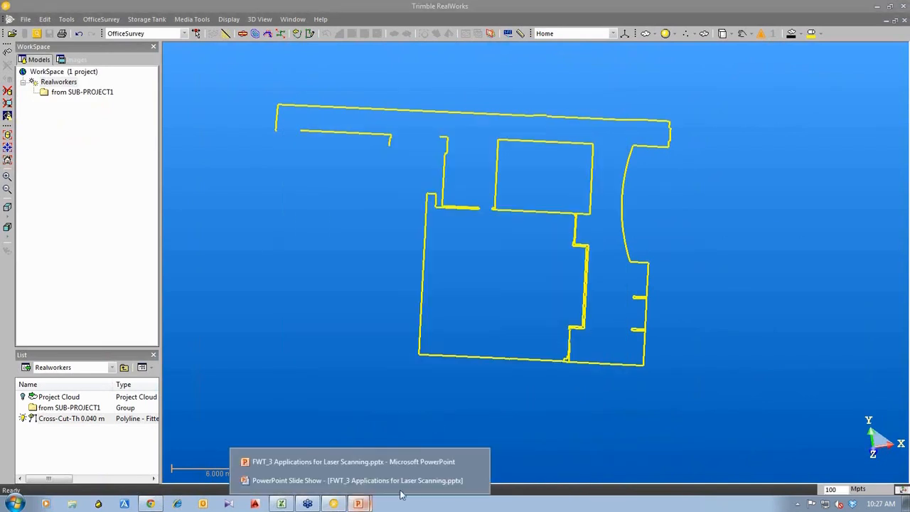